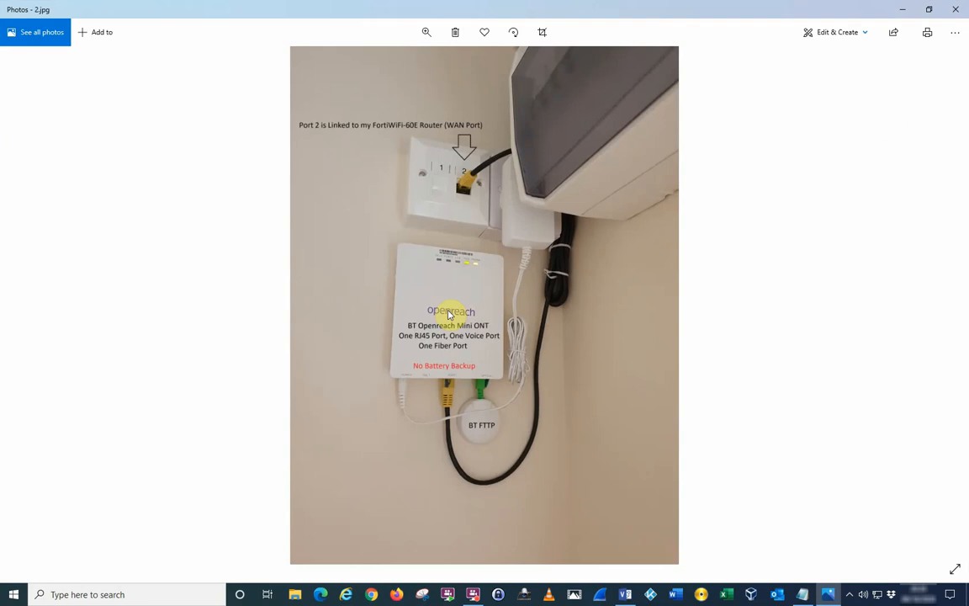
pyautogui.moveTo(410, 275)
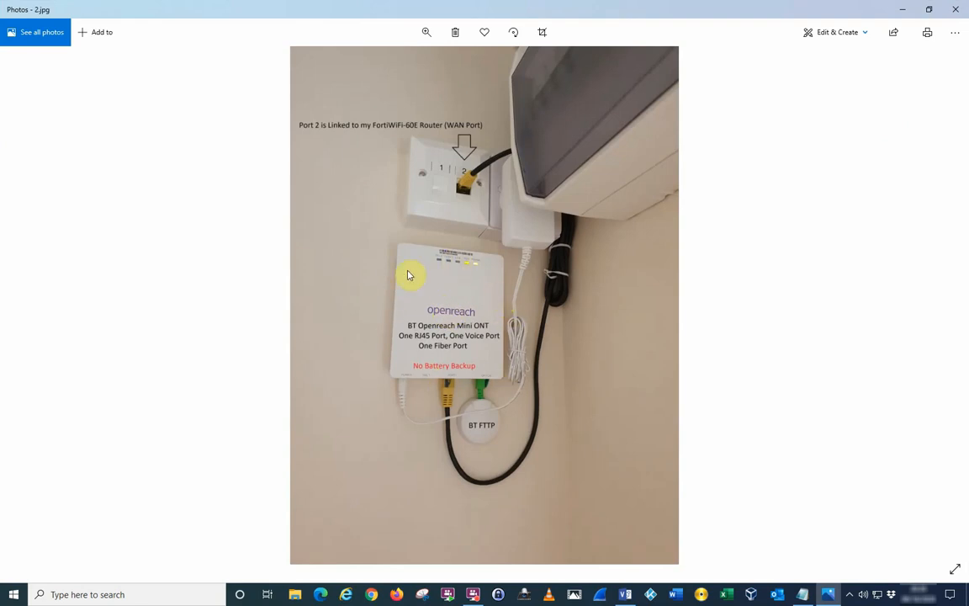
pyautogui.moveTo(428, 353)
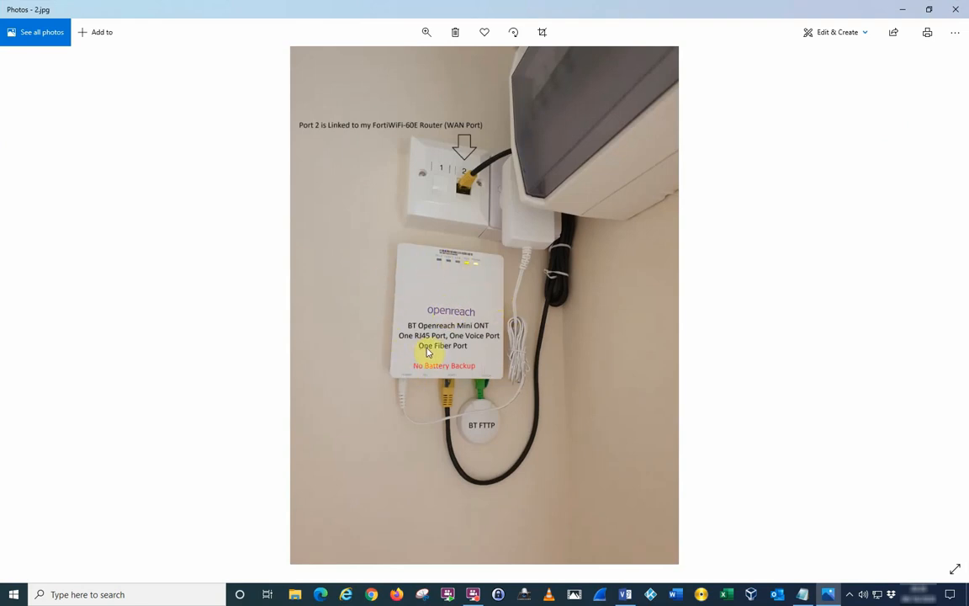
pyautogui.moveTo(494, 362)
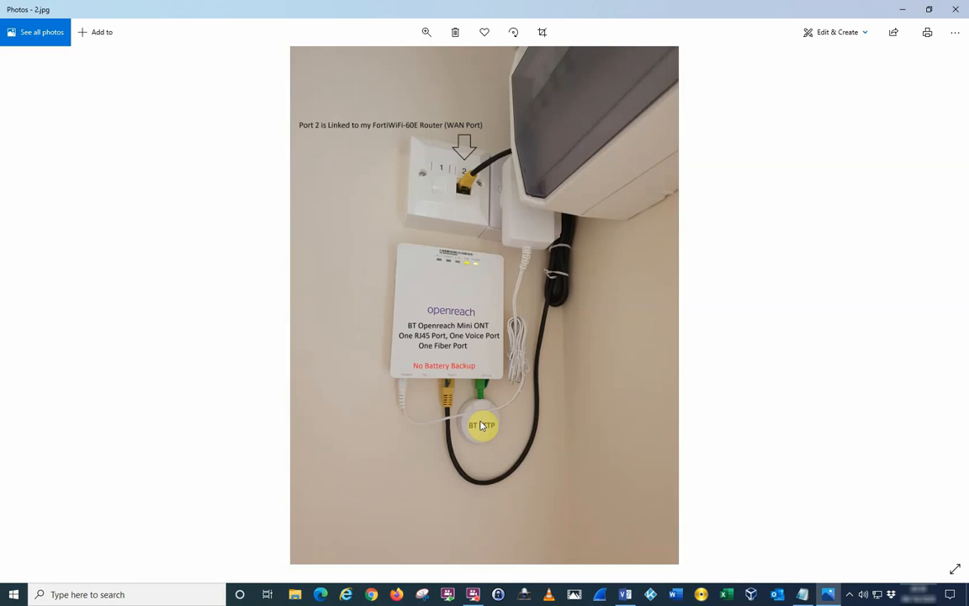
pyautogui.moveTo(461, 413)
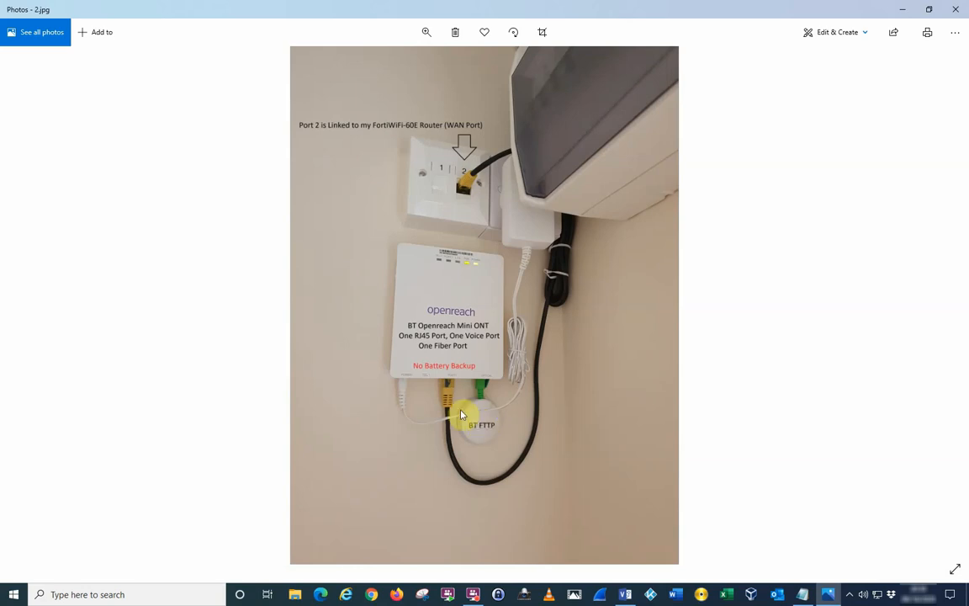
pyautogui.moveTo(522, 482)
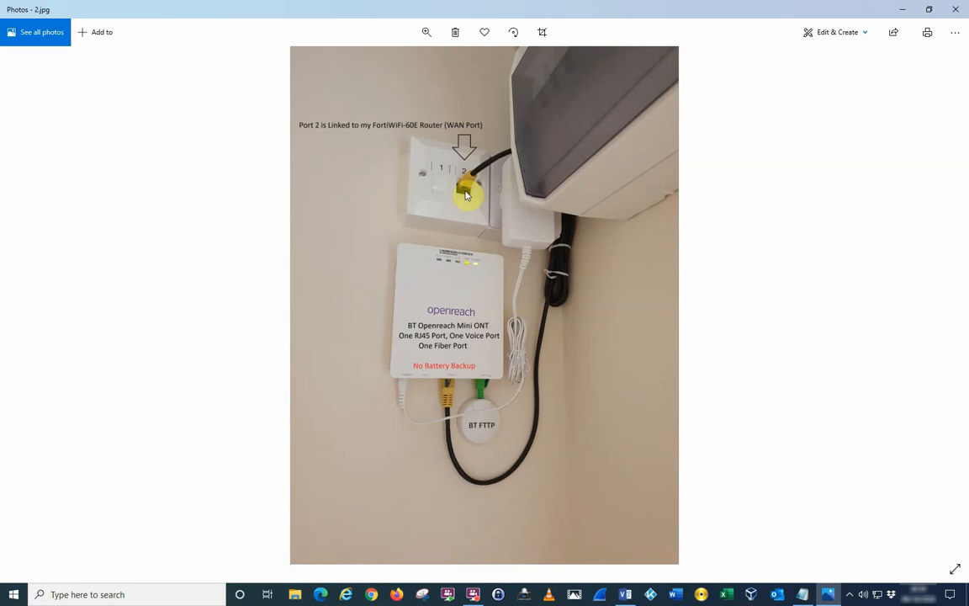
pyautogui.moveTo(436, 194)
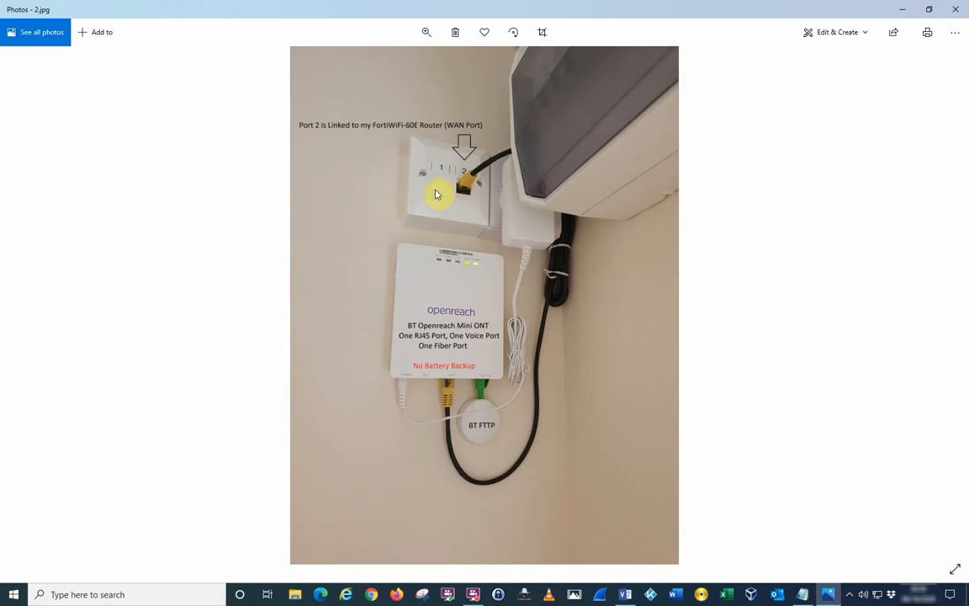
pyautogui.moveTo(462, 191)
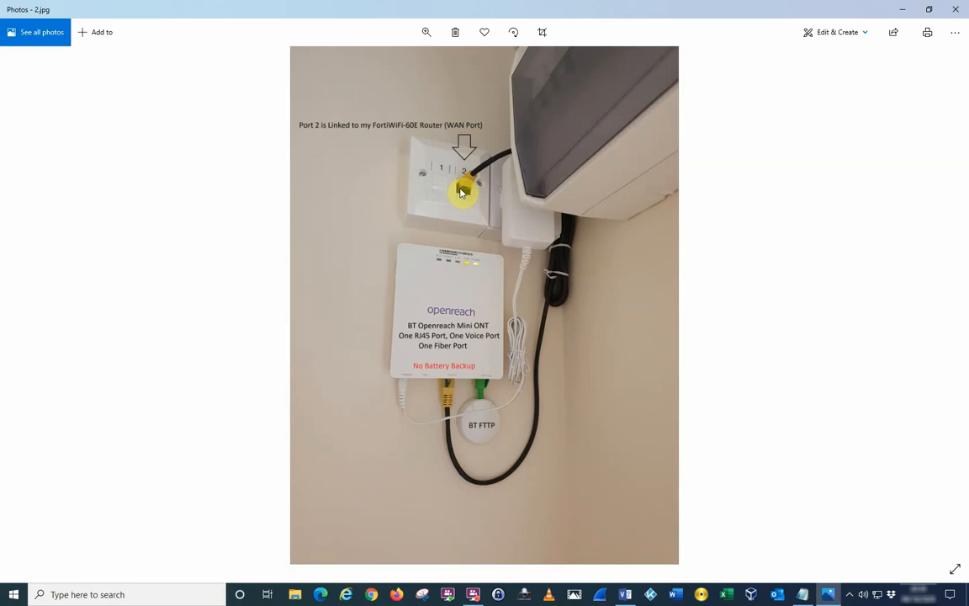
pyautogui.moveTo(429, 388)
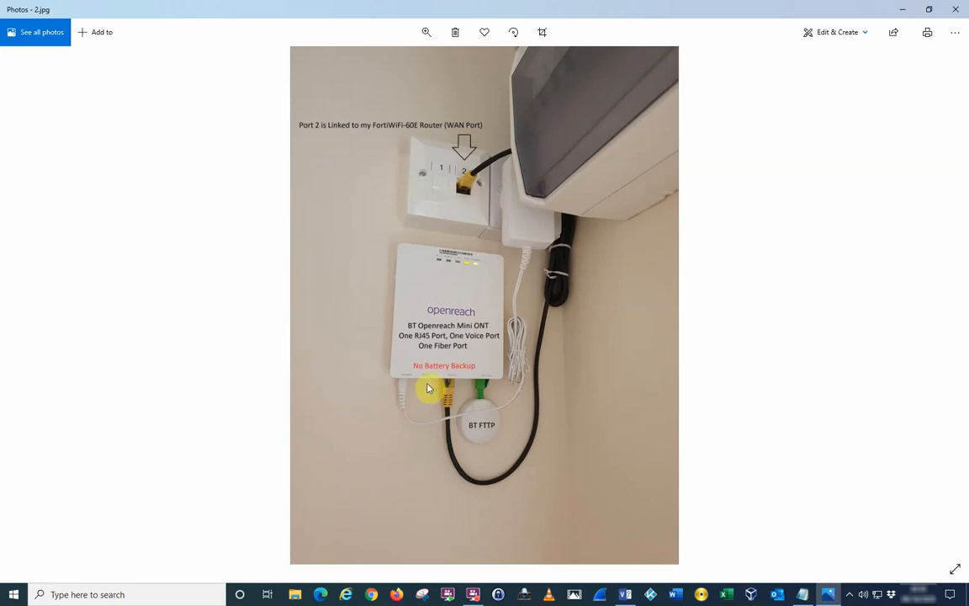
pyautogui.moveTo(424, 380)
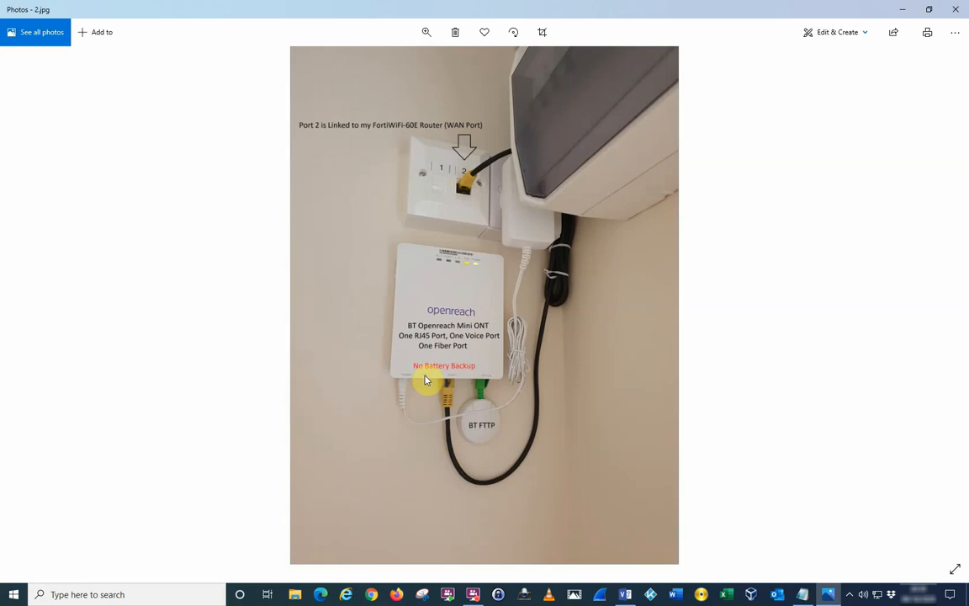
pyautogui.moveTo(407, 393)
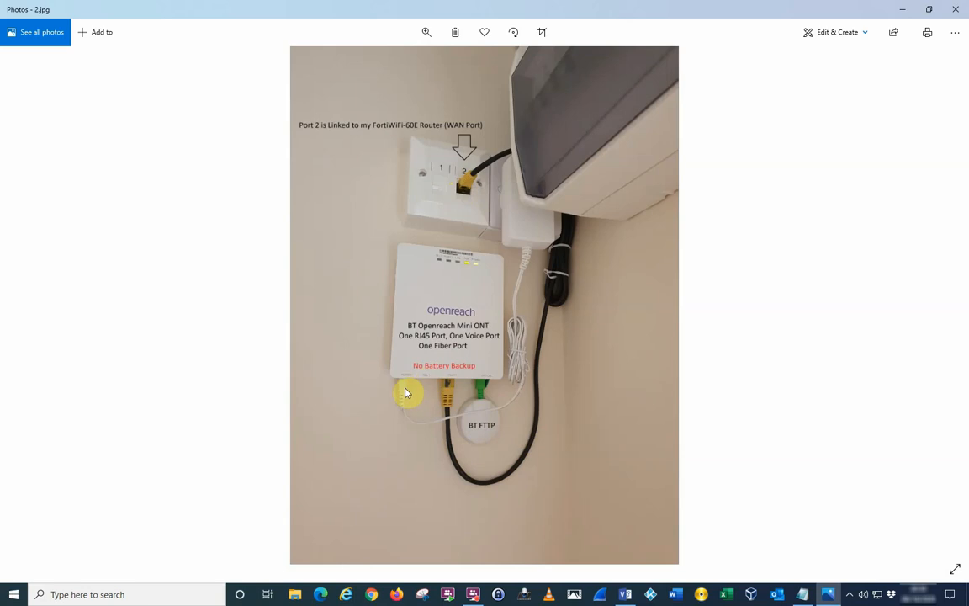
pyautogui.moveTo(902, 15)
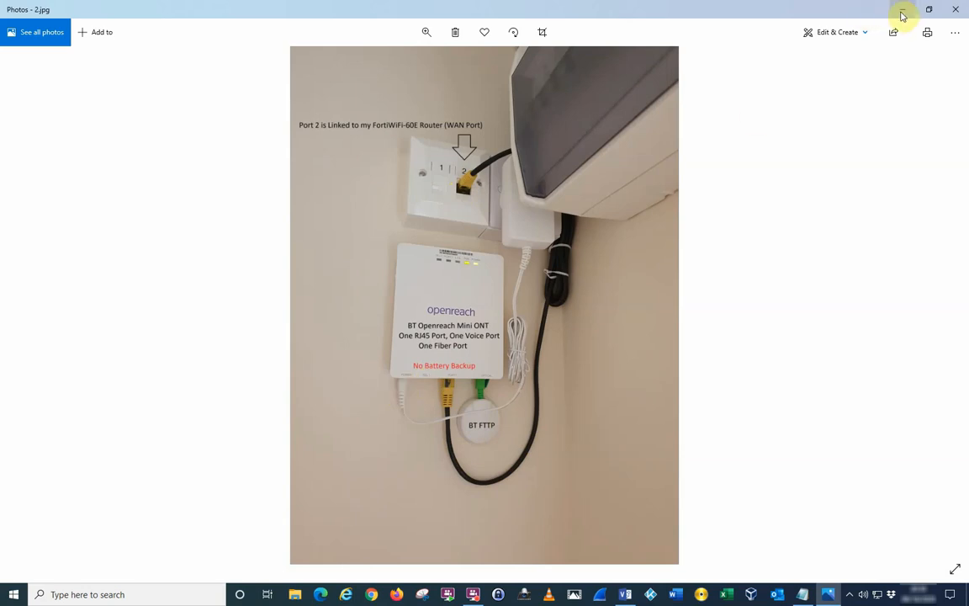
# Step: Minimize Photos and open the Visio home network diagram from the taskbar
pyautogui.click(956, 9)
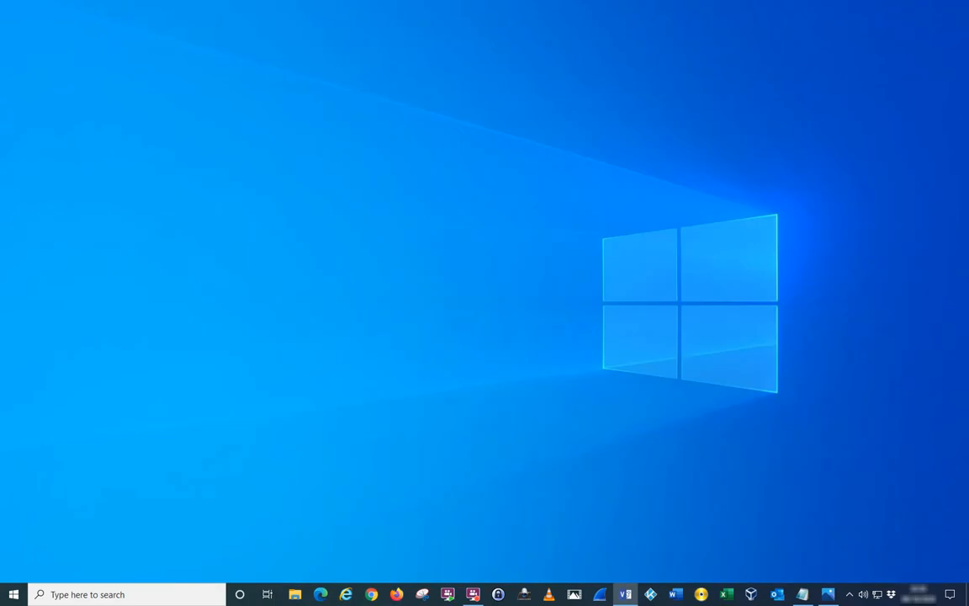
pyautogui.click(625, 594)
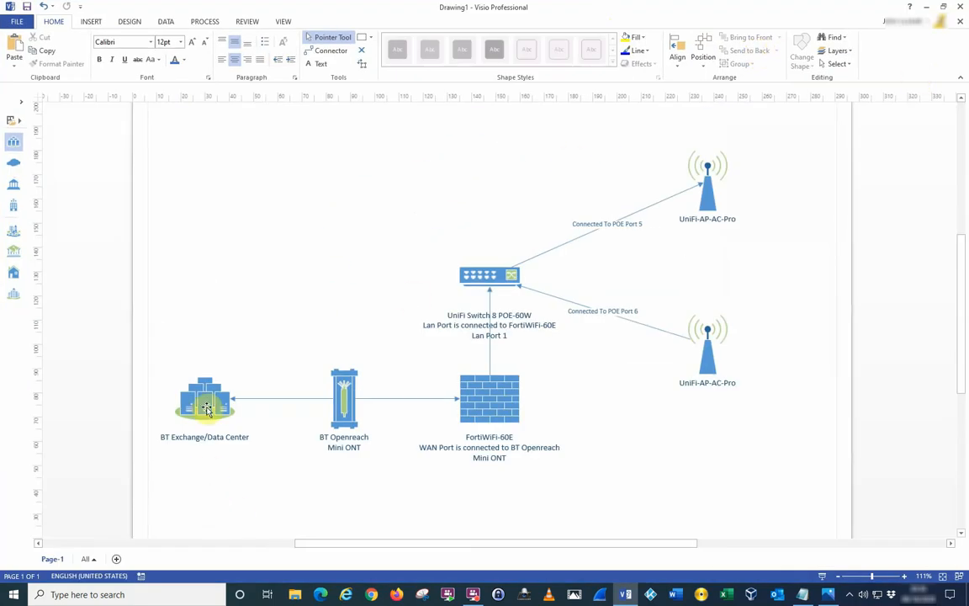
pyautogui.click(204, 404)
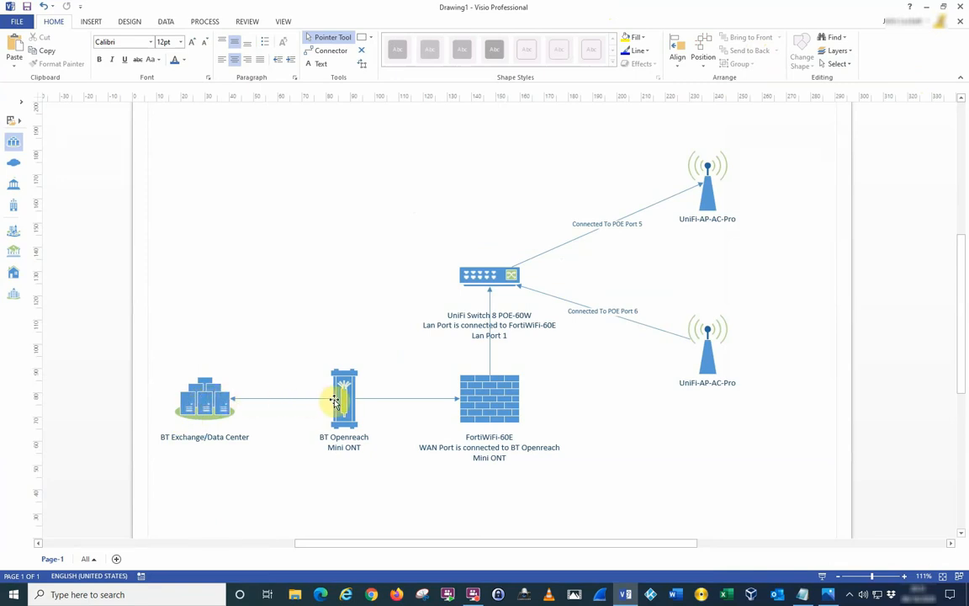
pyautogui.click(343, 398)
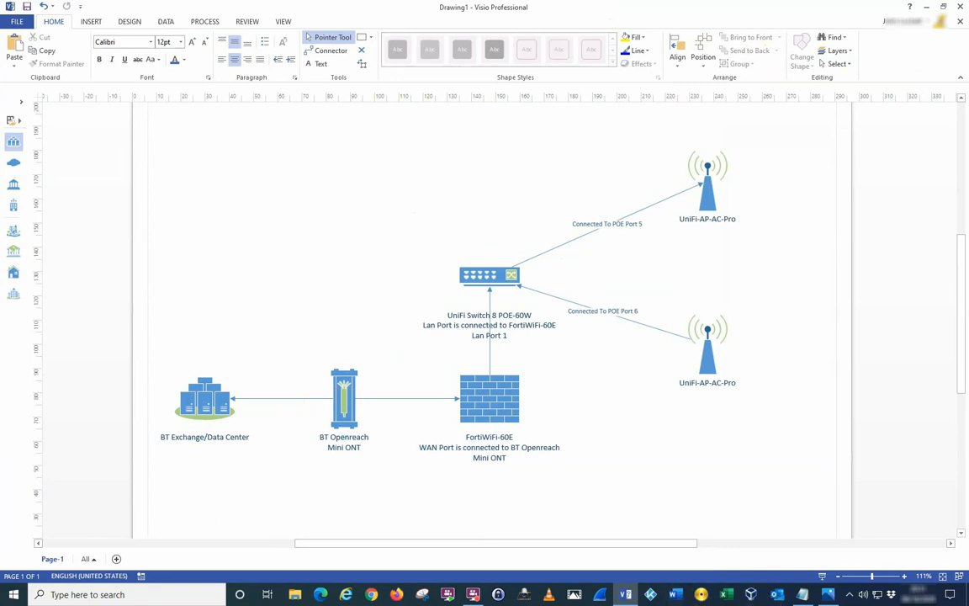
pyautogui.moveTo(618, 309)
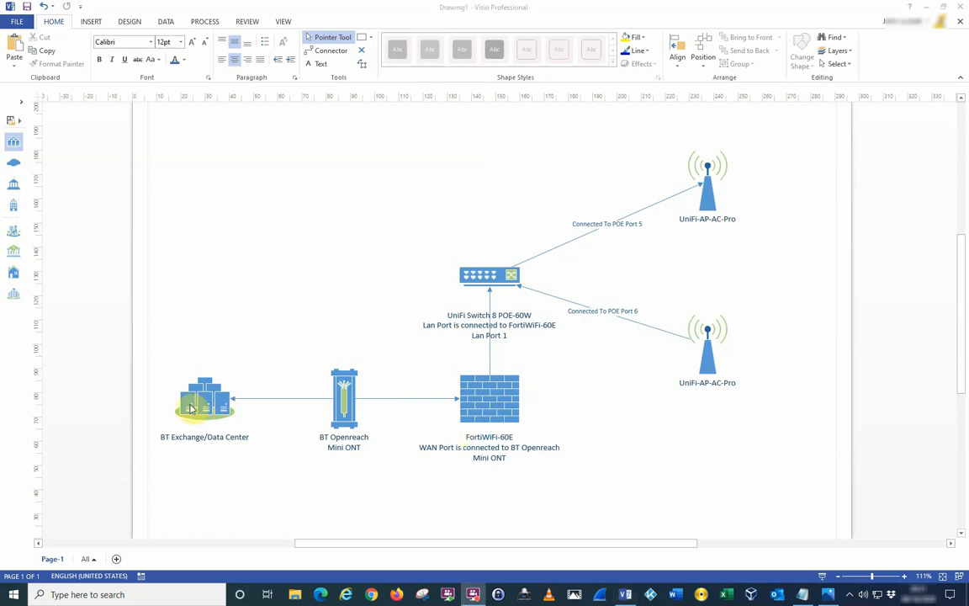
pyautogui.moveTo(493, 408)
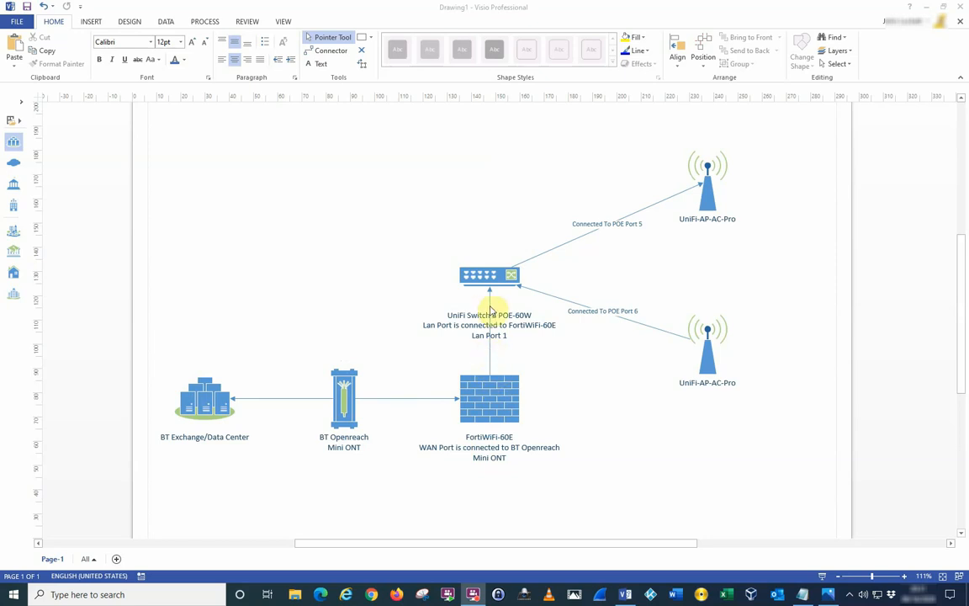
pyautogui.click(489, 275)
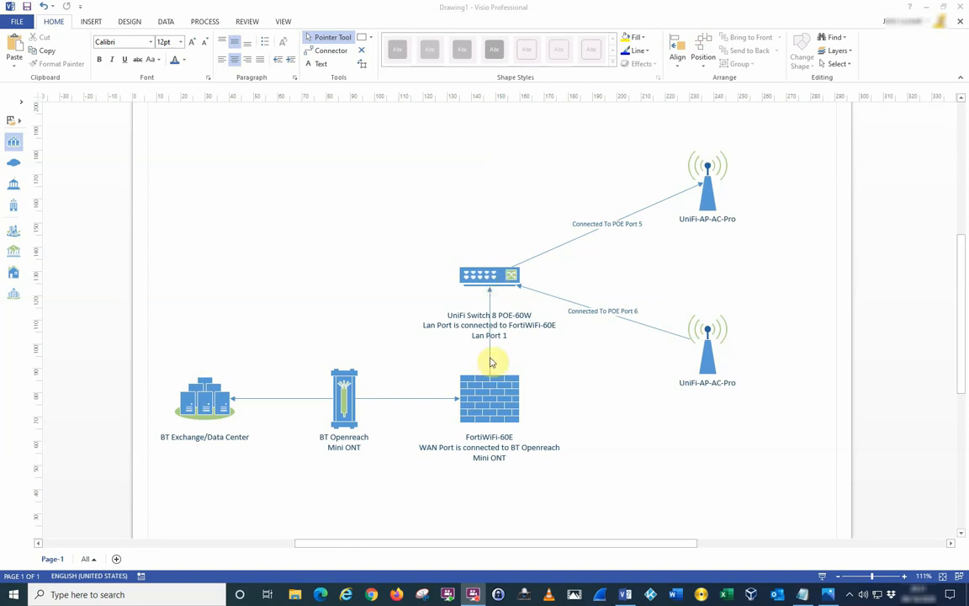
pyautogui.moveTo(490, 286)
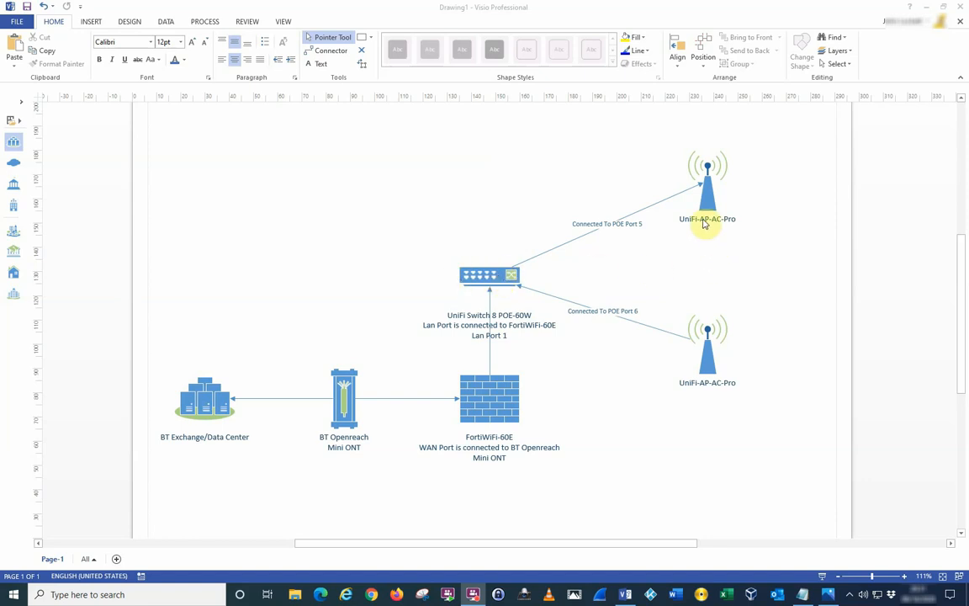
pyautogui.moveTo(731, 227)
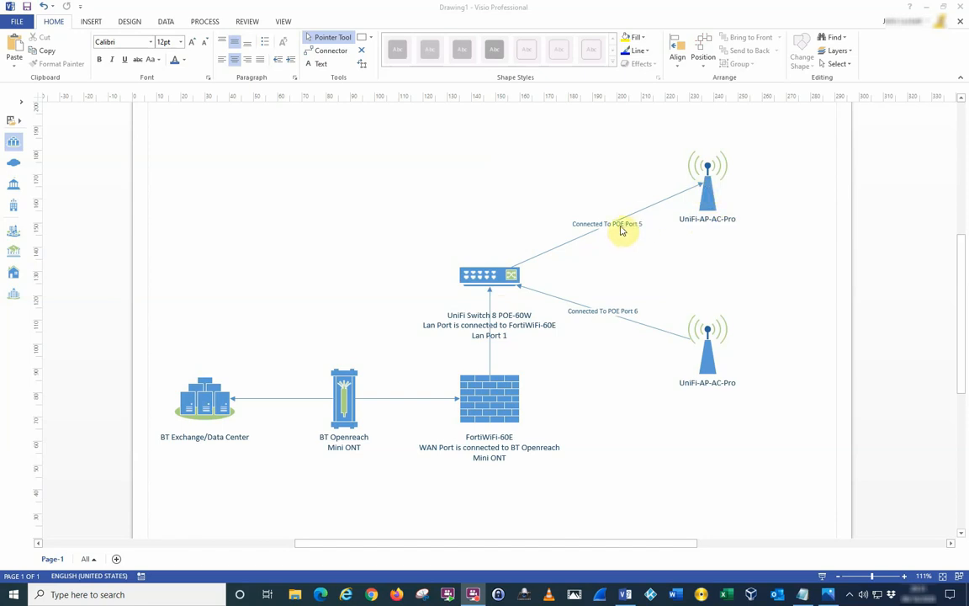
pyautogui.moveTo(612, 318)
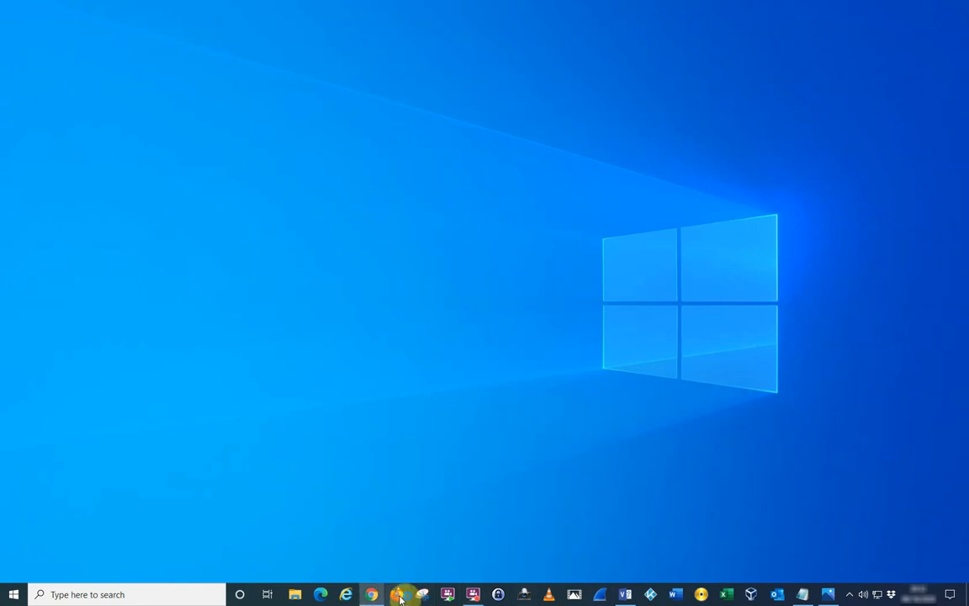
pyautogui.write('192.168.12.252')
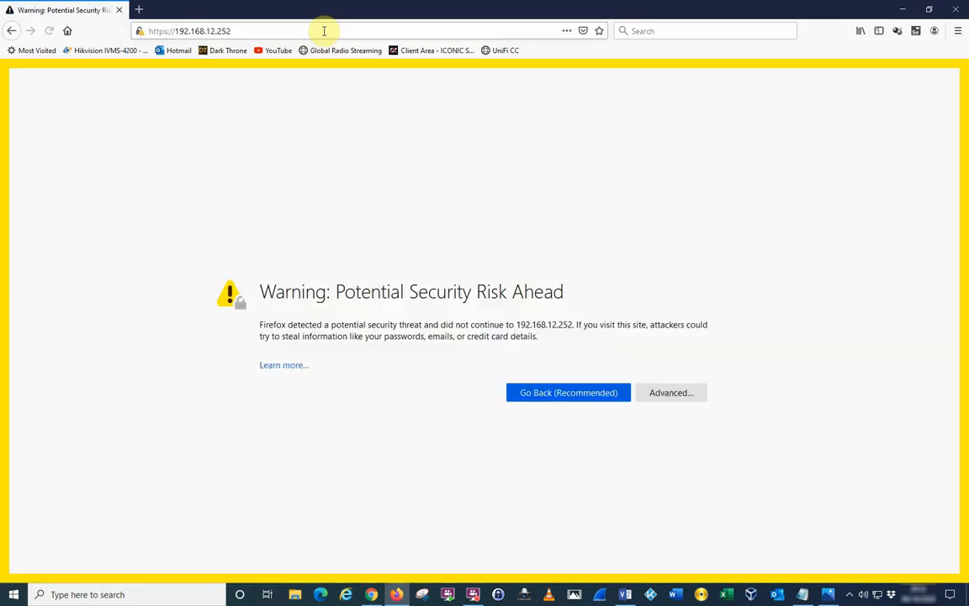
pyautogui.click(671, 392)
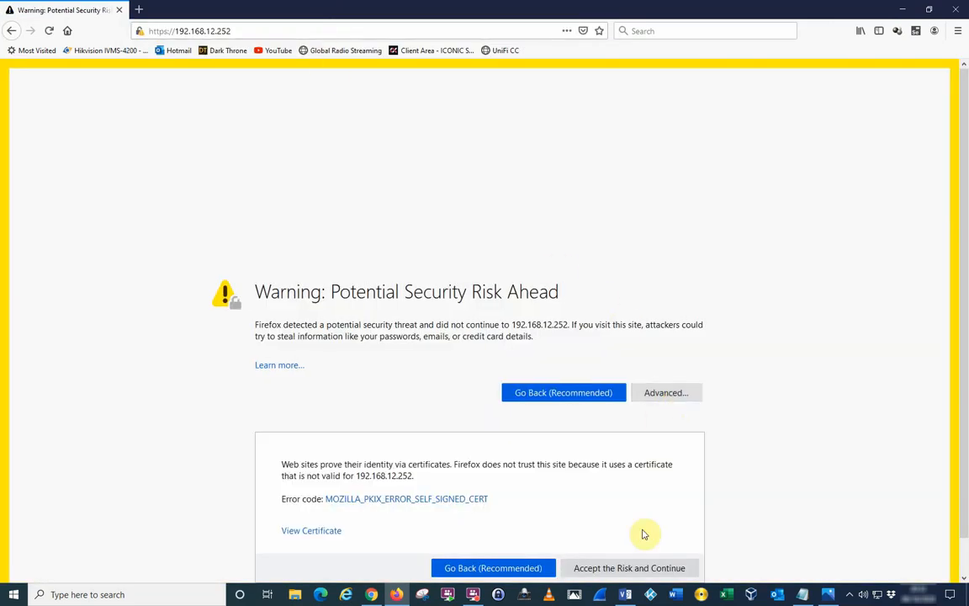
# Step: Log in to the FortiWiFi-60E as admin to reach the dashboard
pyautogui.click(629, 567)
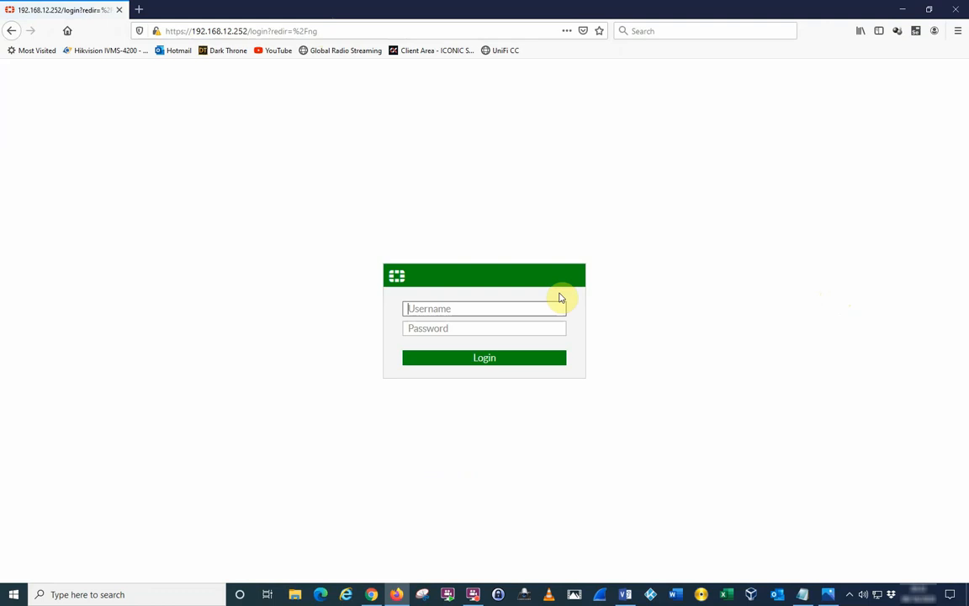
pyautogui.write('admin')
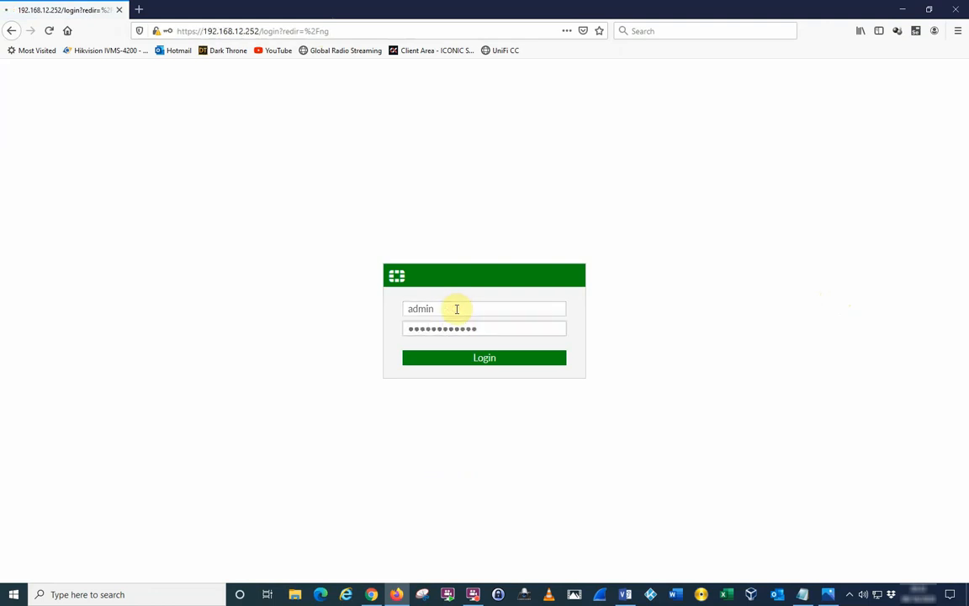
pyautogui.click(484, 358)
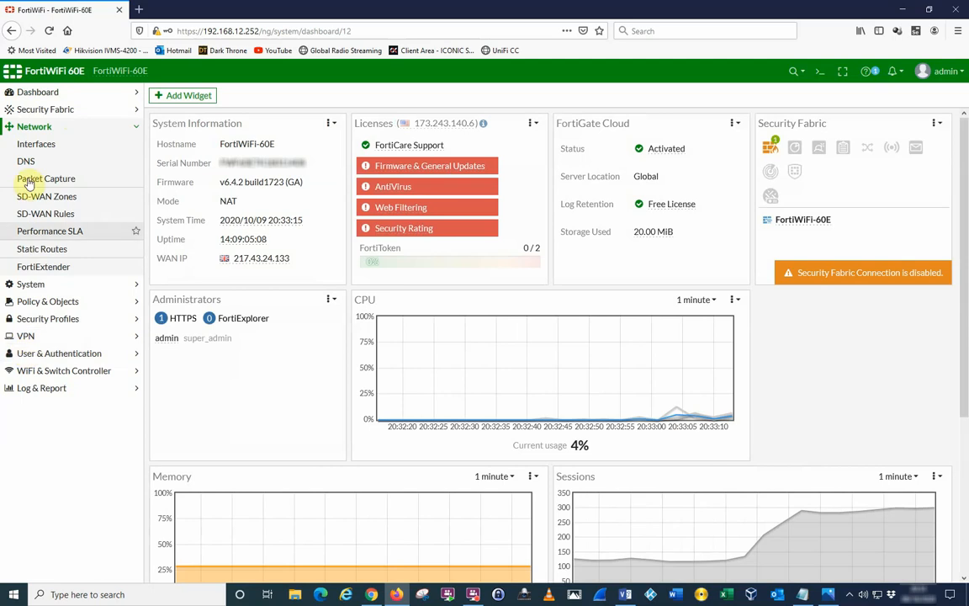
# Step: Open Network > Interfaces and select the wan1 row
pyautogui.click(37, 144)
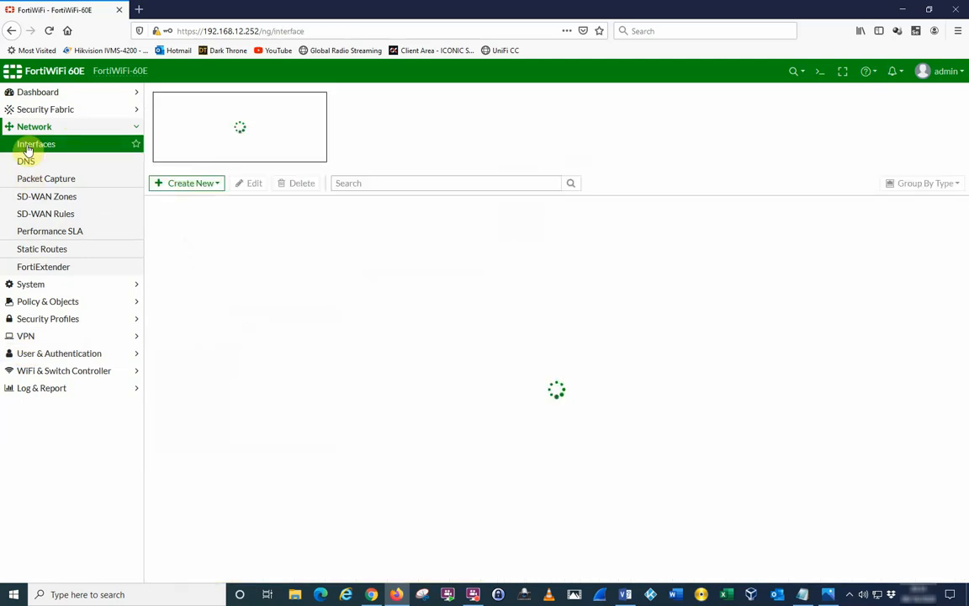
pyautogui.click(37, 144)
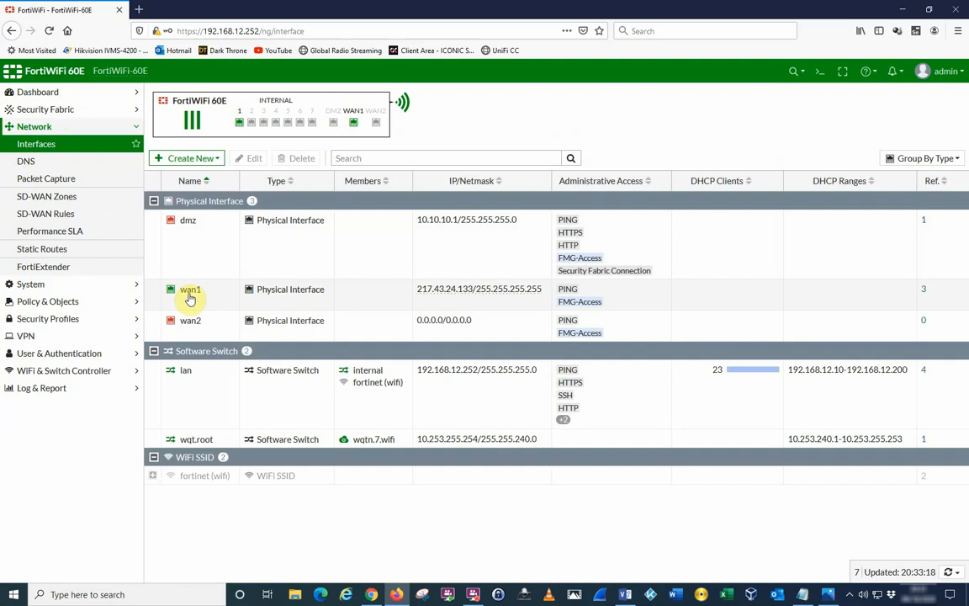
pyautogui.moveTo(190, 294)
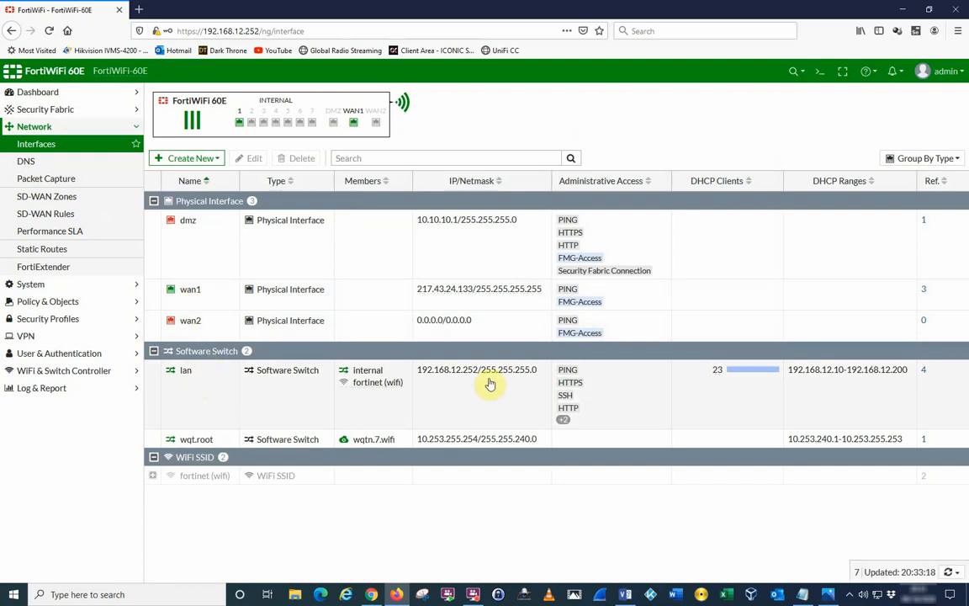
pyautogui.moveTo(505, 383)
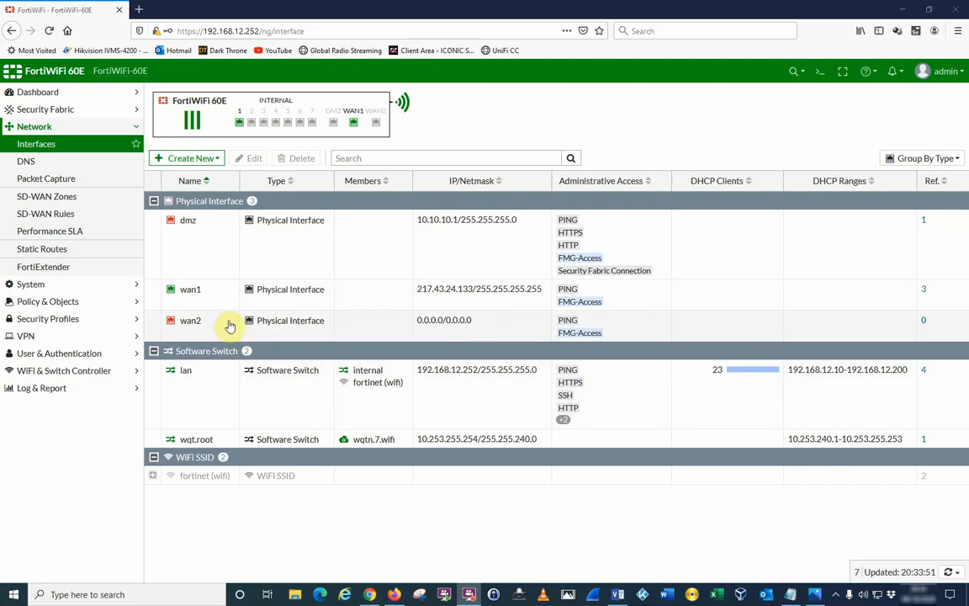
pyautogui.click(190, 288)
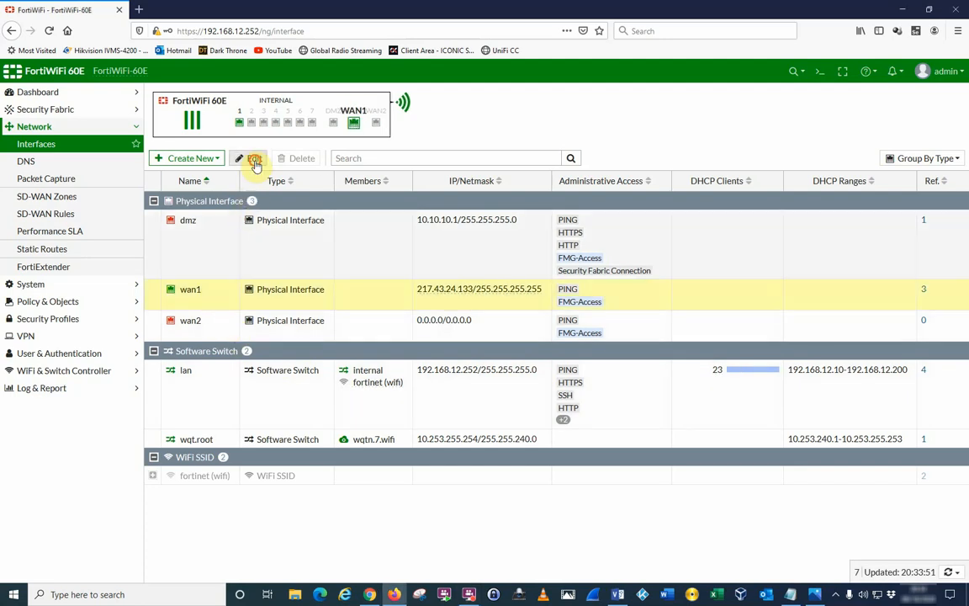
# Step: Edit wan1 and review its connected PPPoE settings and username
pyautogui.click(240, 158)
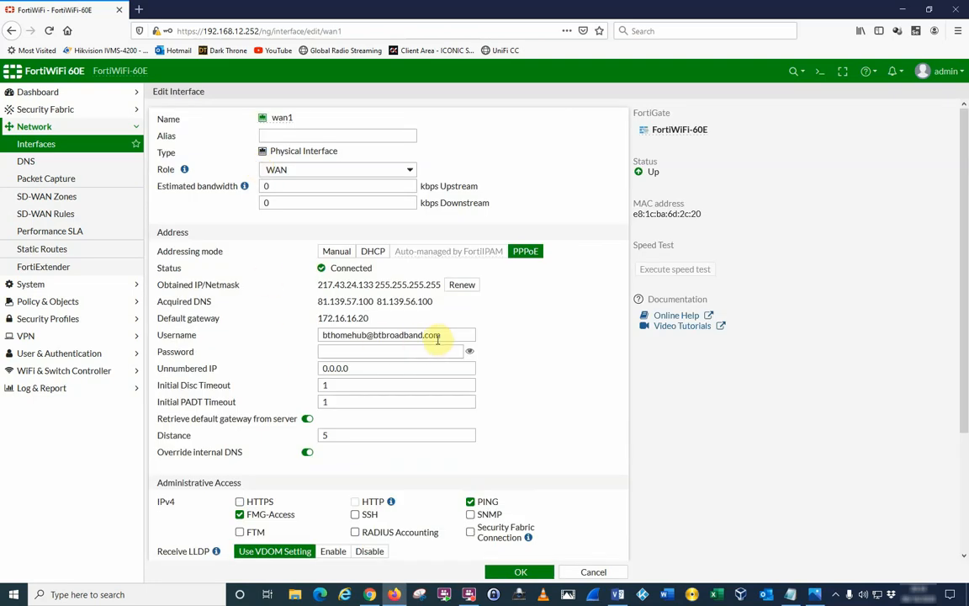
pyautogui.doubleClick(374, 334)
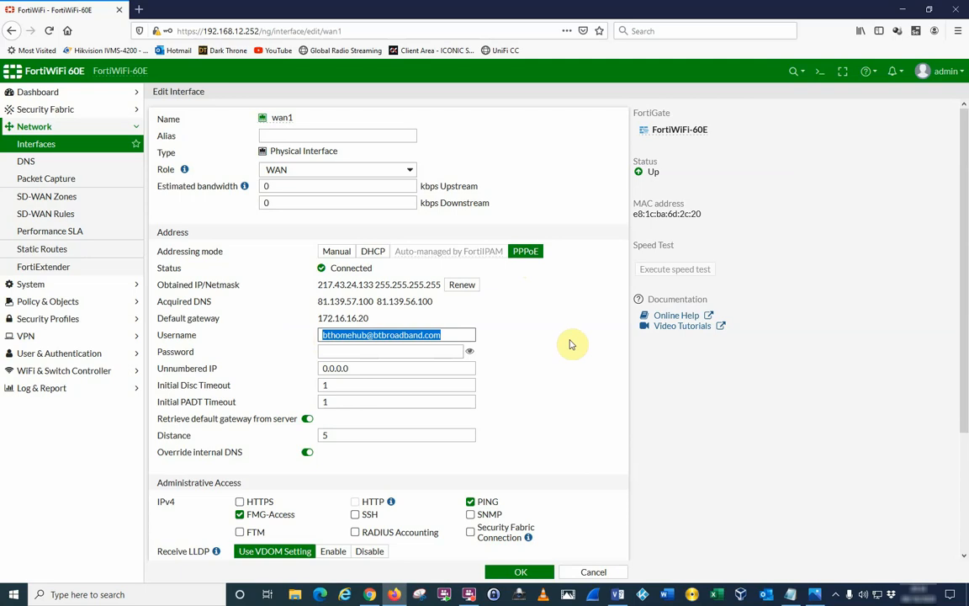
pyautogui.moveTo(358, 212)
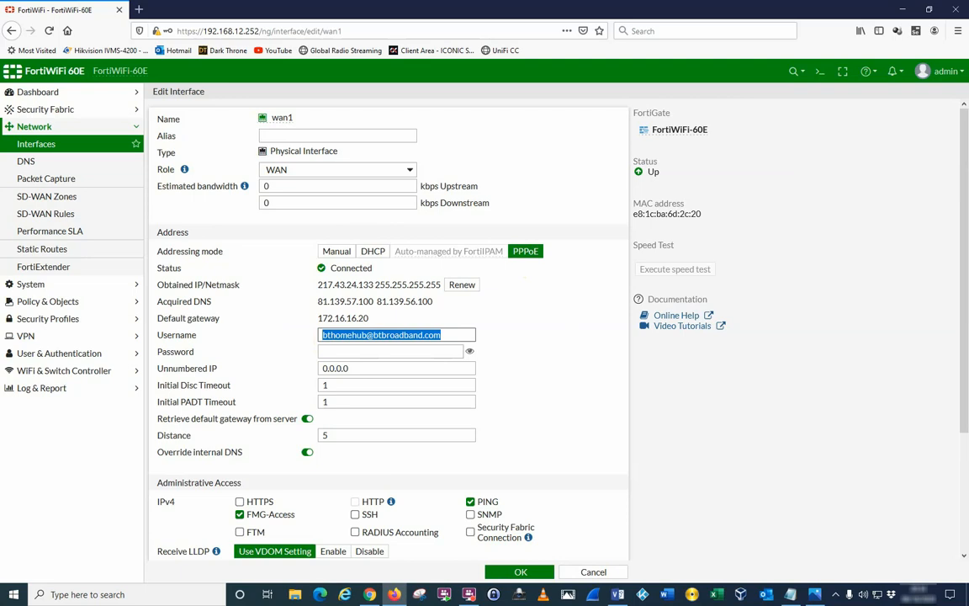
pyautogui.moveTo(49, 231)
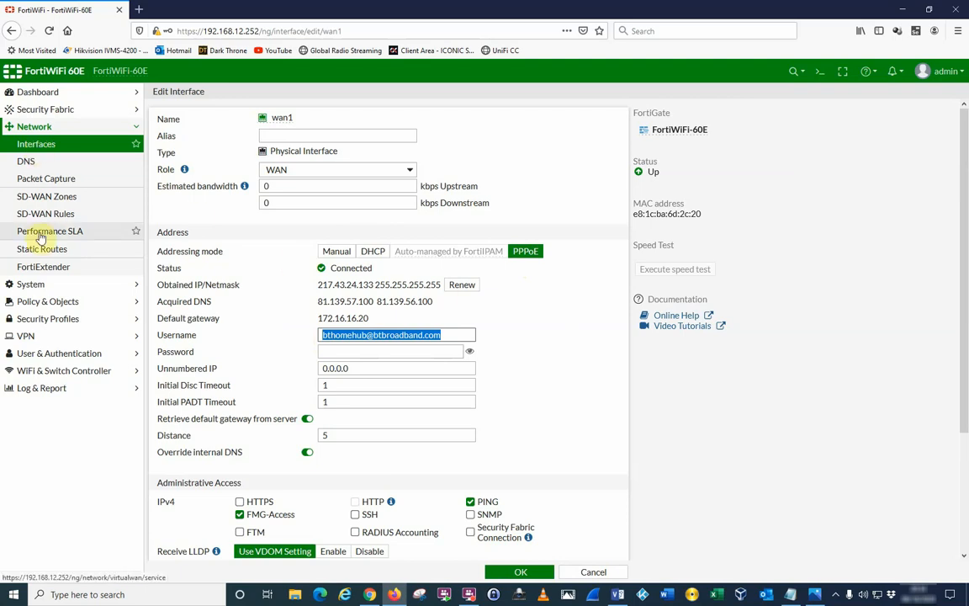
# Step: Open Static Routes, inspect the 0.0.0.0/0 route via wan1, and close it unchanged
pyautogui.click(41, 248)
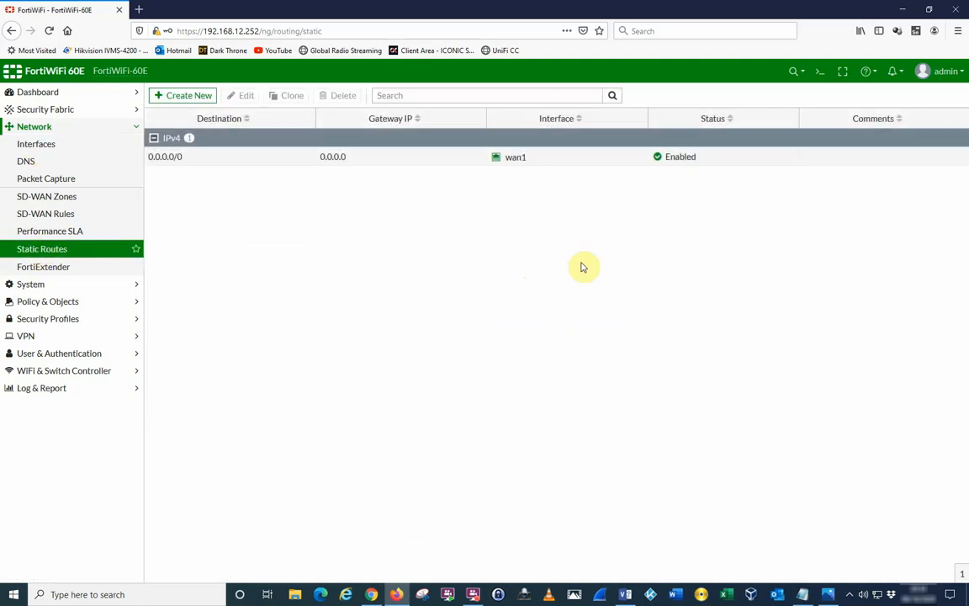
pyautogui.click(333, 157)
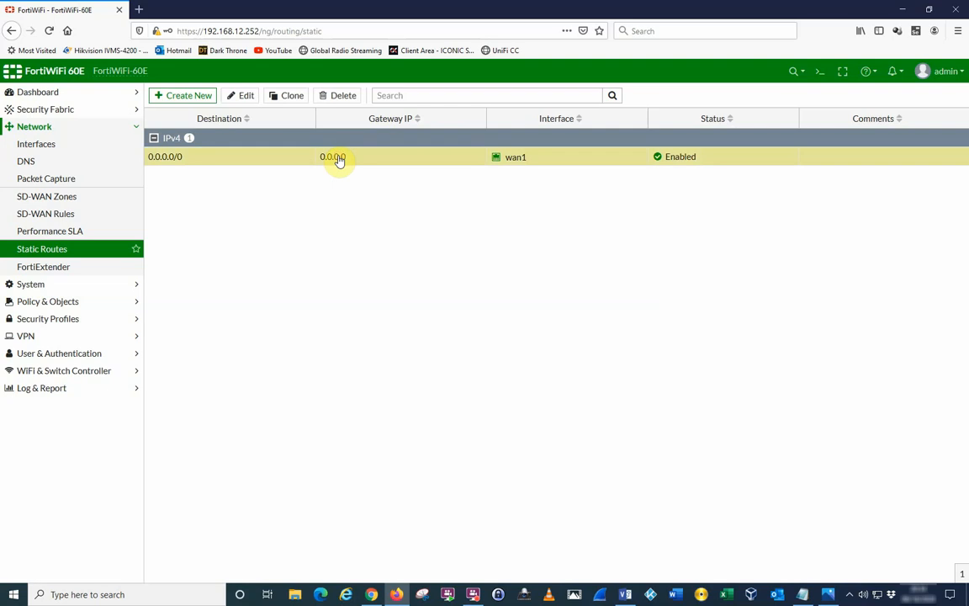
pyautogui.doubleClick(332, 156)
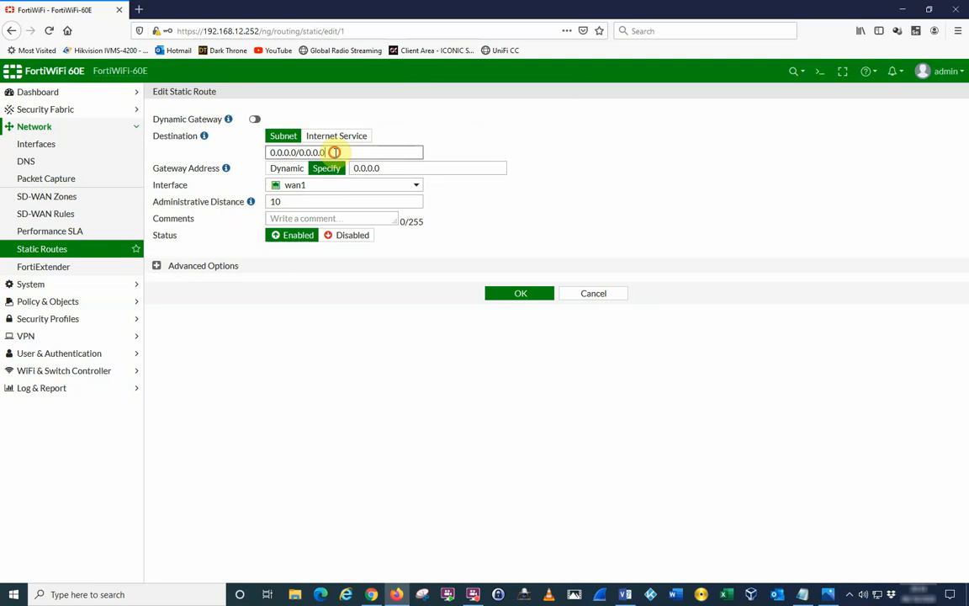
pyautogui.click(593, 292)
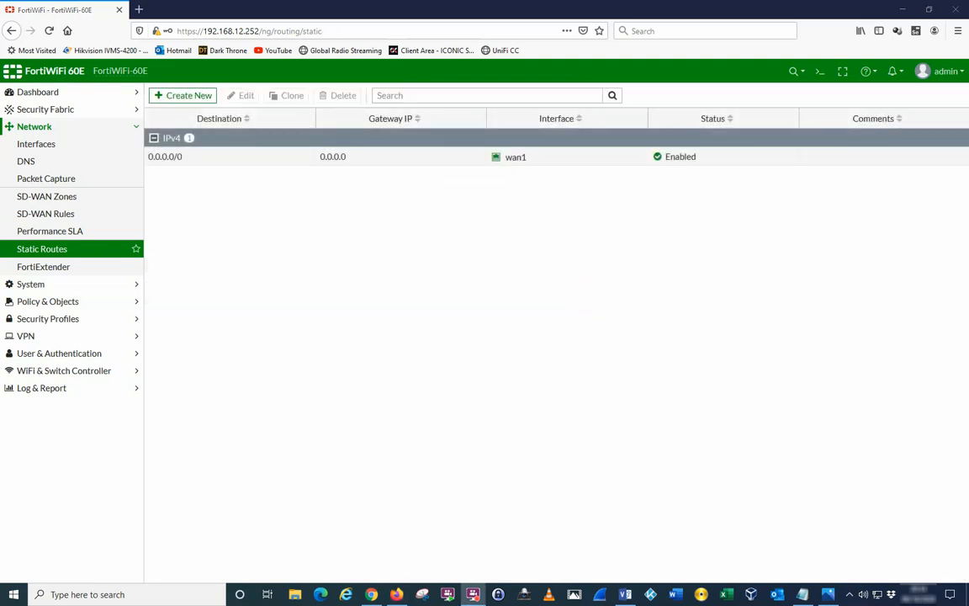
pyautogui.moveTo(36, 144)
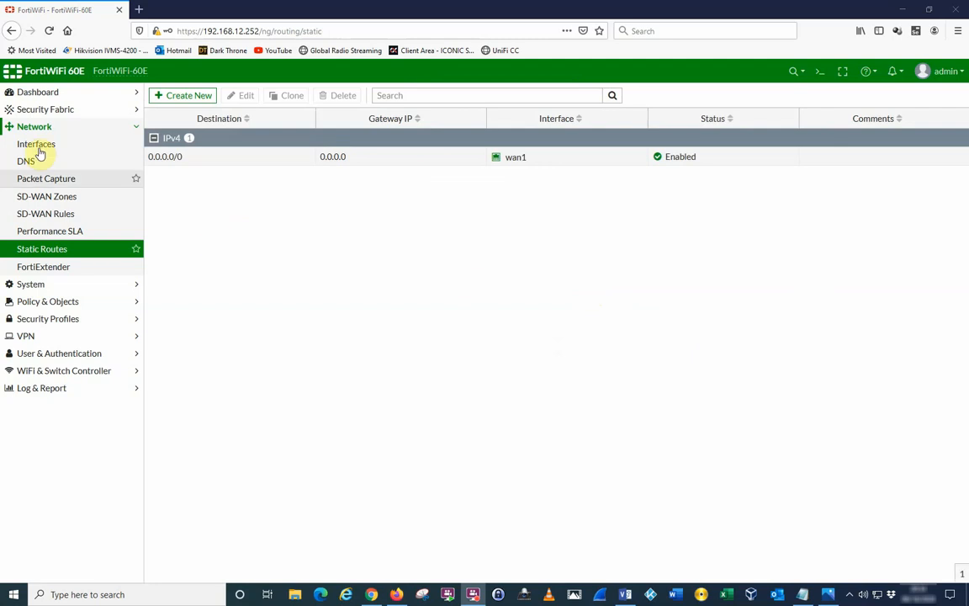
# Step: Return to Network > Interfaces to recheck wan1's PPPoE status
pyautogui.click(36, 144)
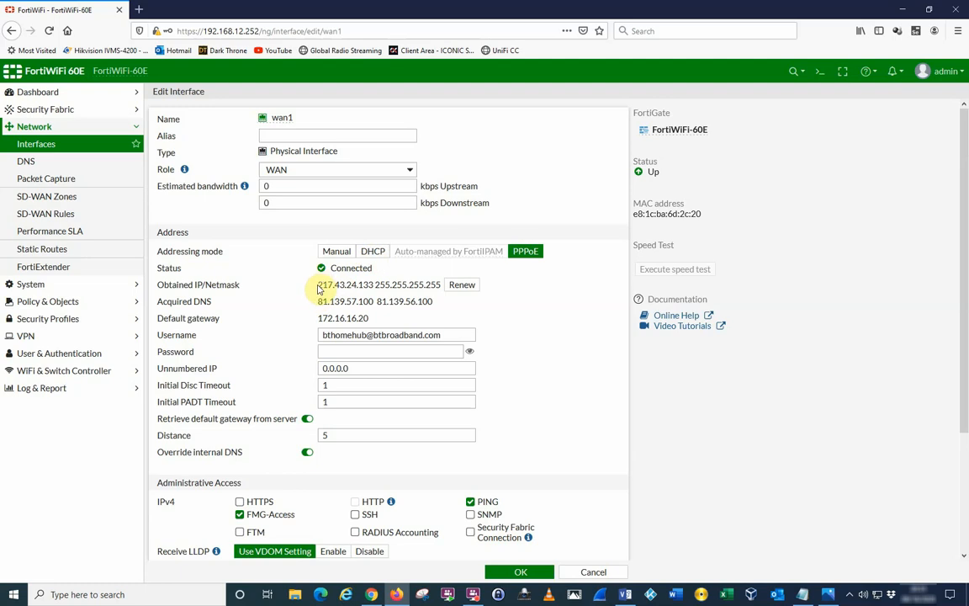
pyautogui.moveTo(852, 177)
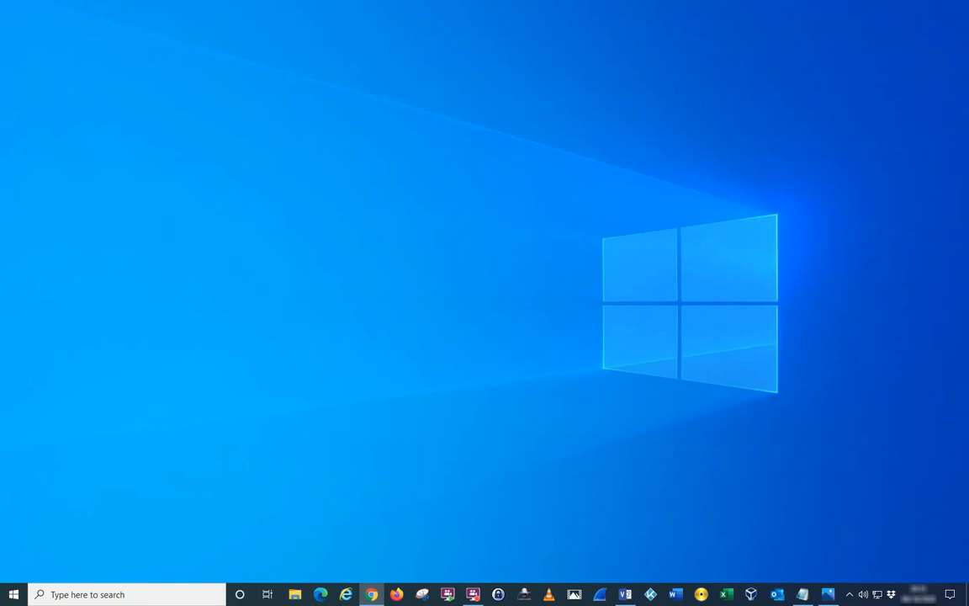
# Step: Launch Chrome, search 'speed test' and open speedtest.net
pyautogui.click(371, 594)
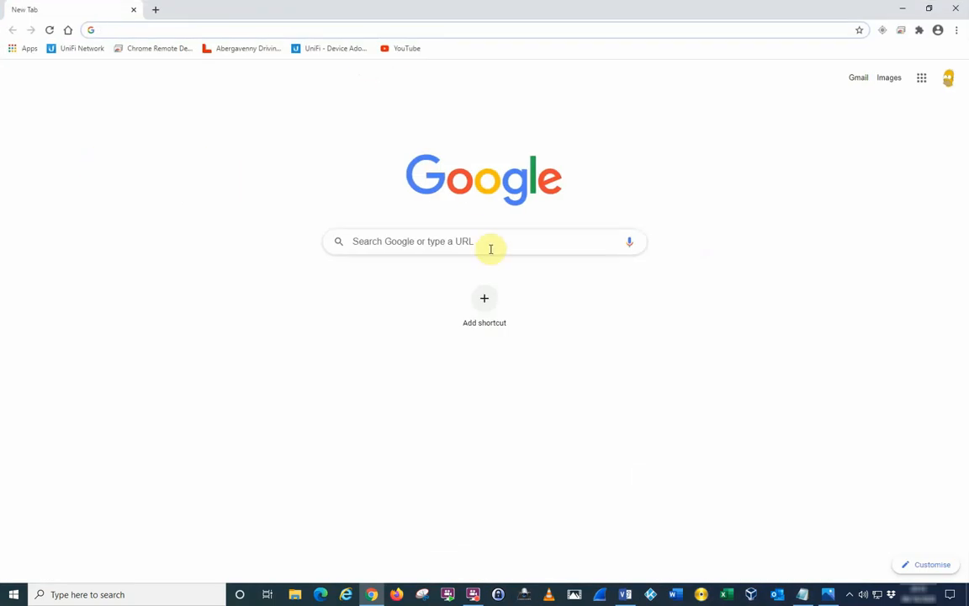
pyautogui.write('speed test')
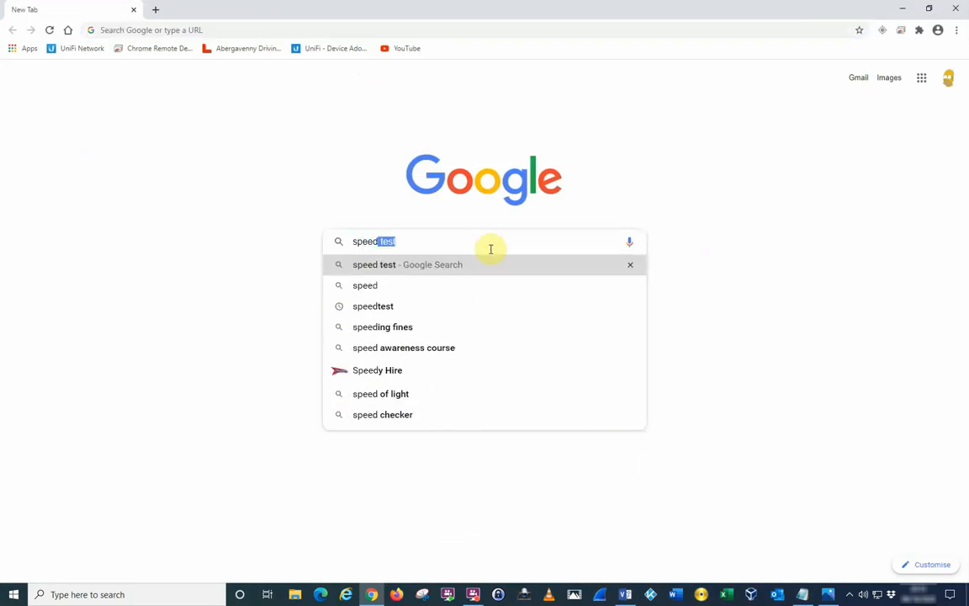
pyautogui.write('speedtest')
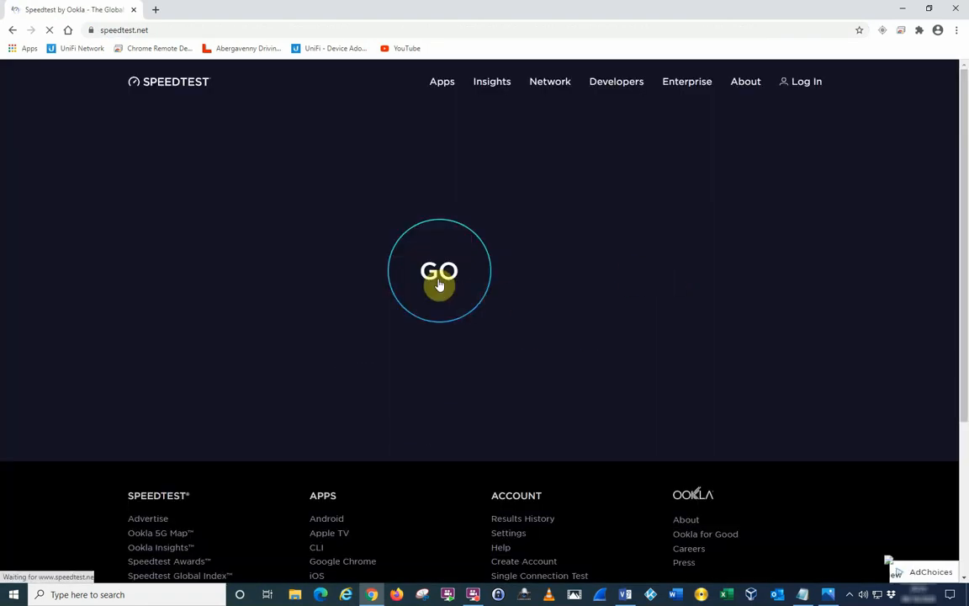
# Step: Run Speedtest GO (16 ms, 229.76 down, 51.90 up Mbps) and close Chrome
pyautogui.click(439, 271)
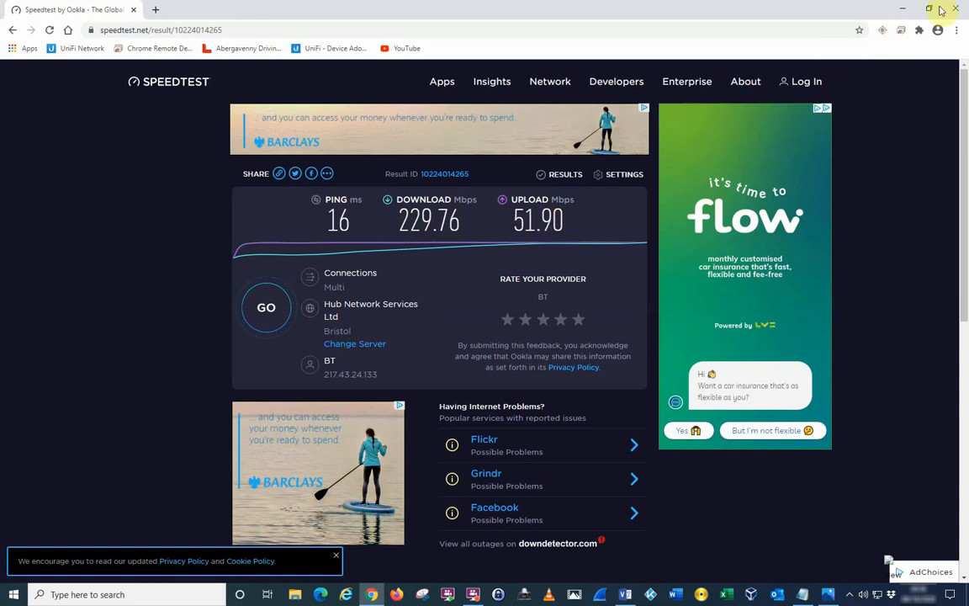
pyautogui.click(929, 10)
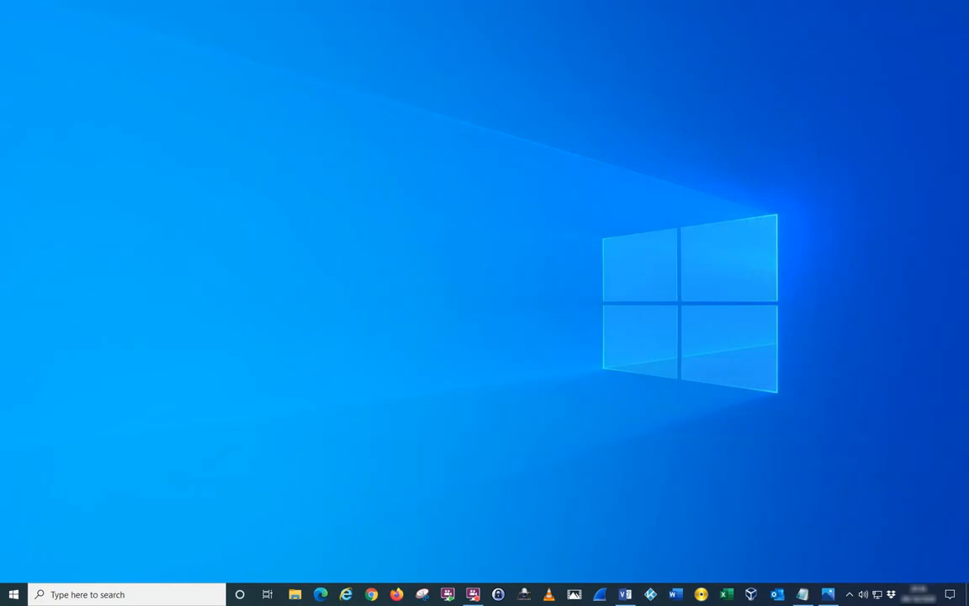